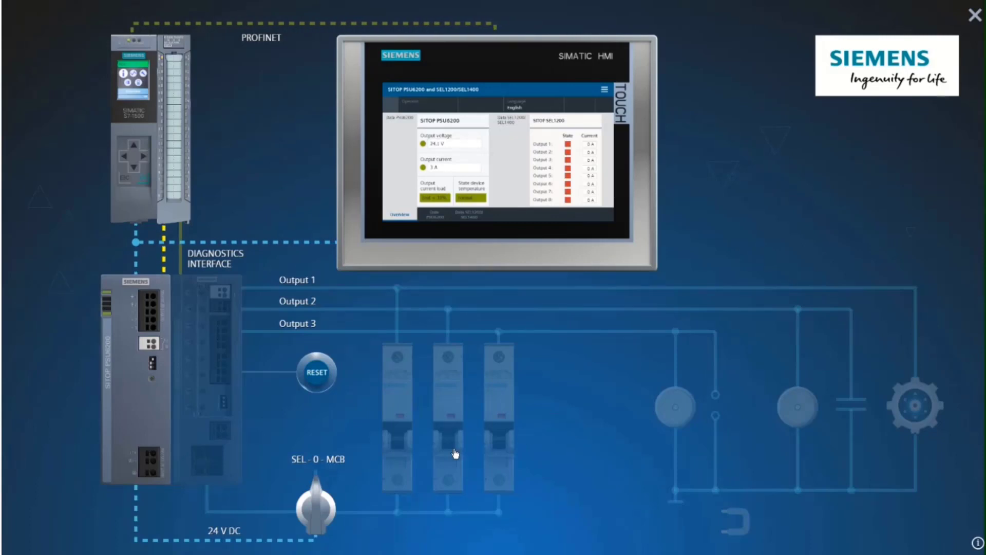
{"action": "mouse_move", "coordinate": [631, 316]}
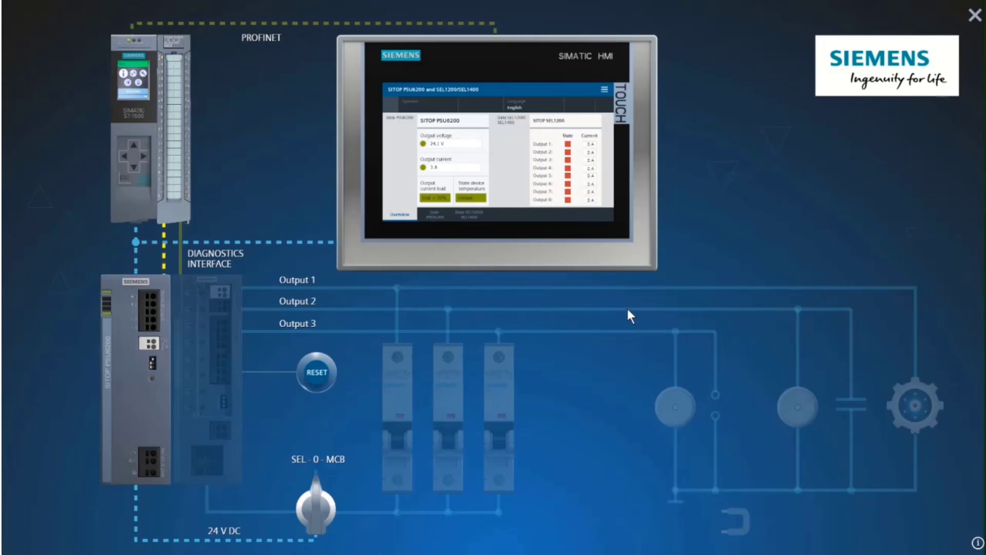
{"action": "mouse_move", "coordinate": [765, 412]}
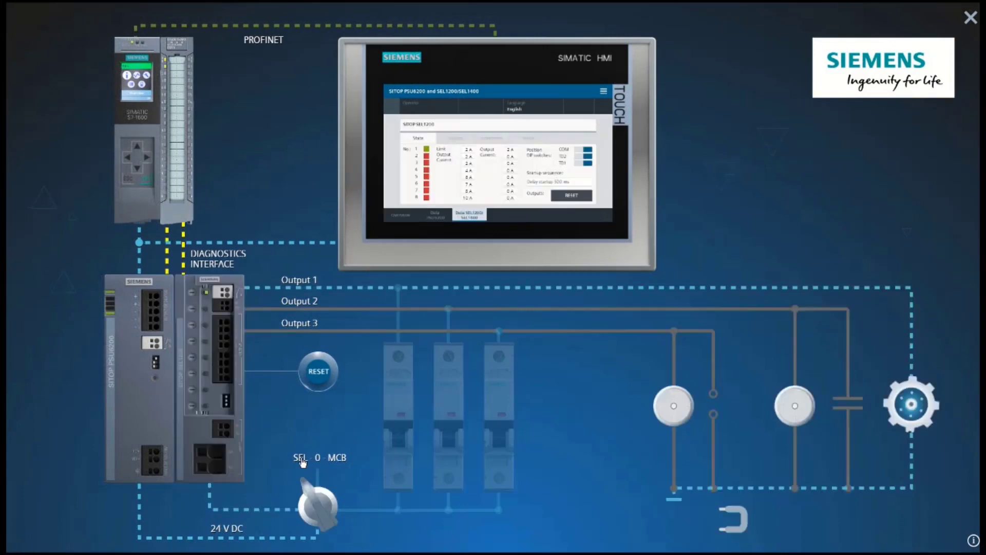
- Switch on the supply so SEL1200 Outputs 1-3 energize, lamps light and the motor runs
{"action": "left_click", "coordinate": [211, 352]}
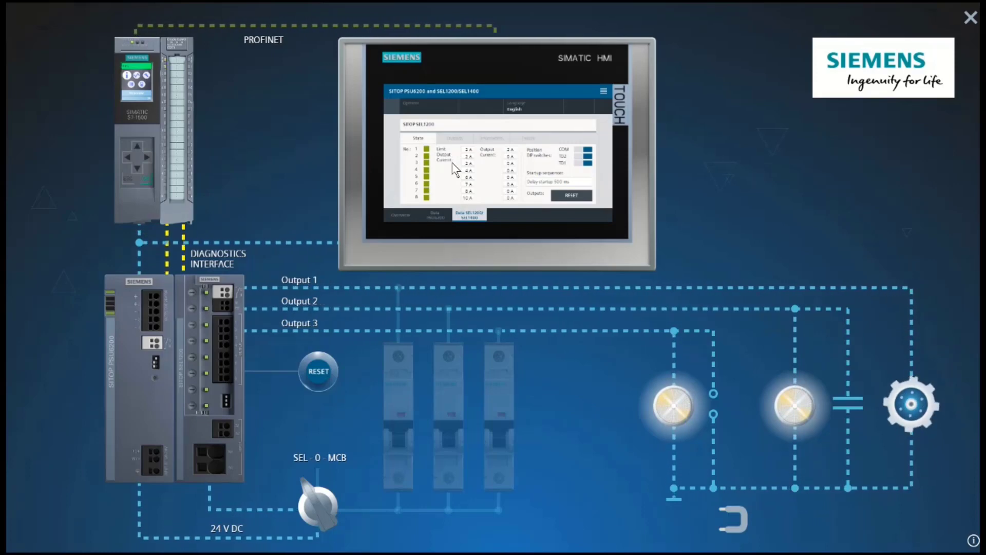
{"action": "mouse_move", "coordinate": [469, 400]}
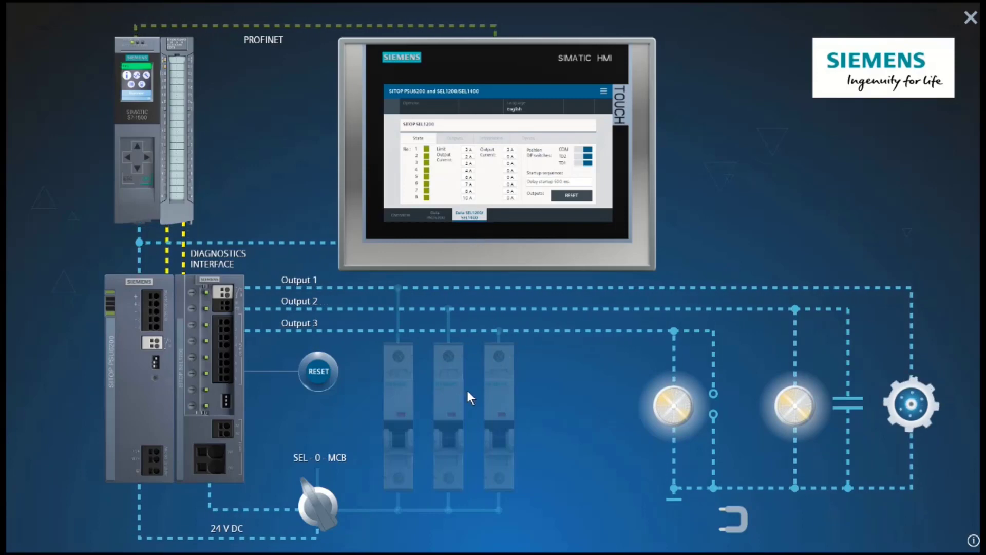
{"action": "mouse_move", "coordinate": [458, 393]}
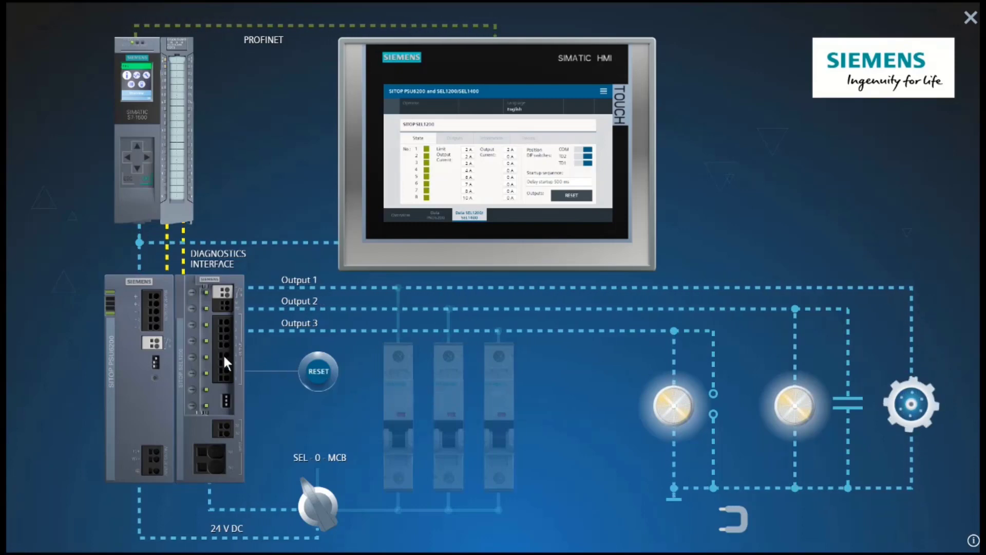
{"action": "left_click", "coordinate": [153, 345]}
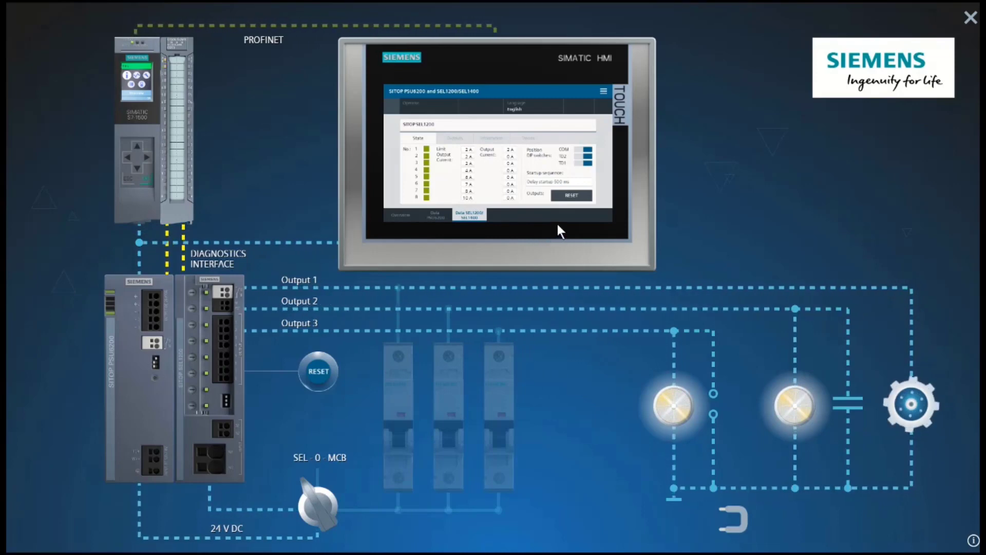
{"action": "left_click", "coordinate": [571, 195]}
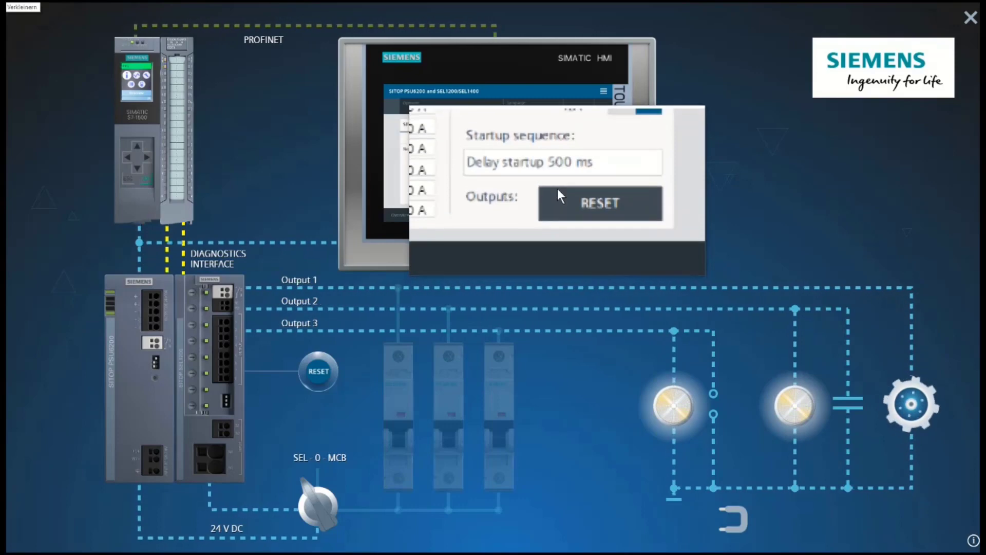